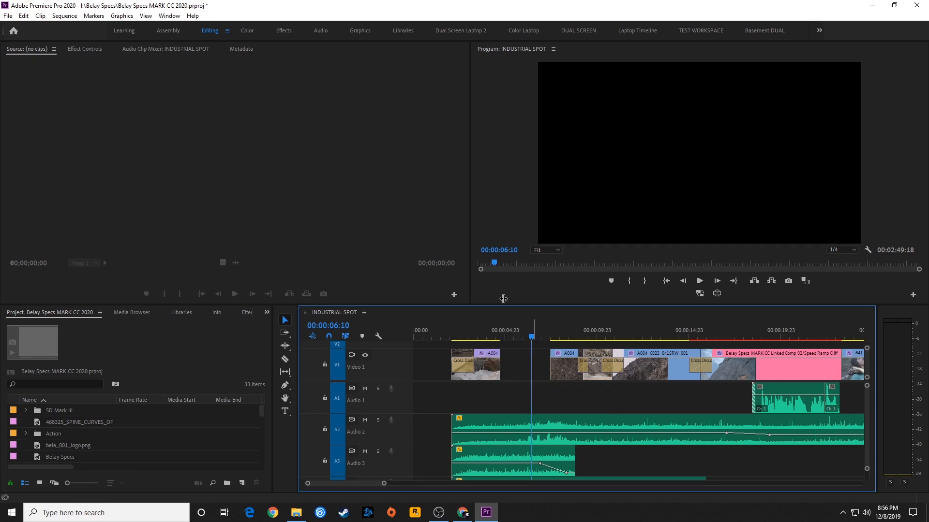
mouse_move(510, 380)
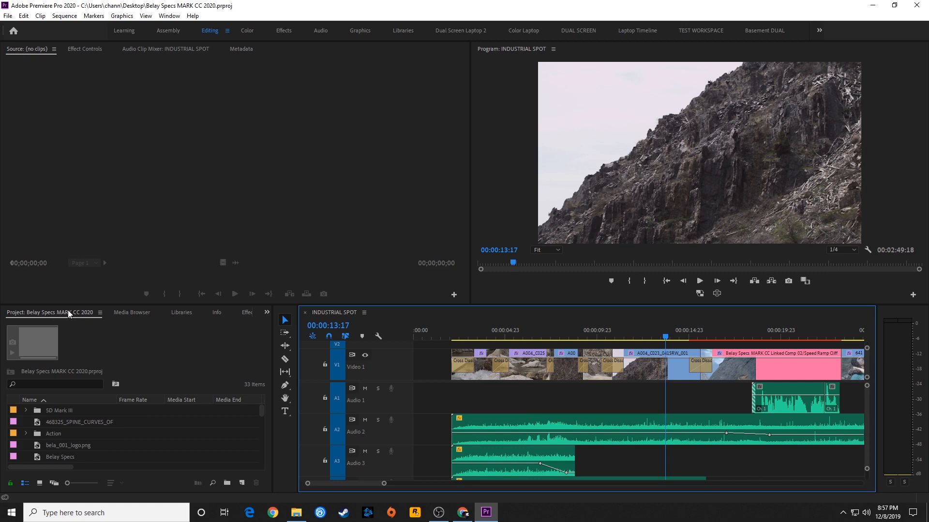
mouse_move(211, 42)
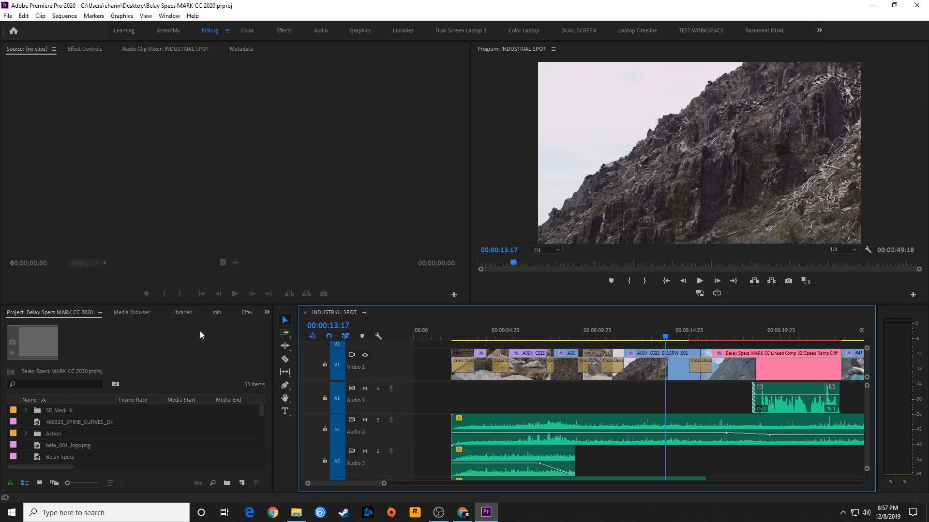
Step: Focus the Project panel group of the opened Belay Specs project
click(131, 312)
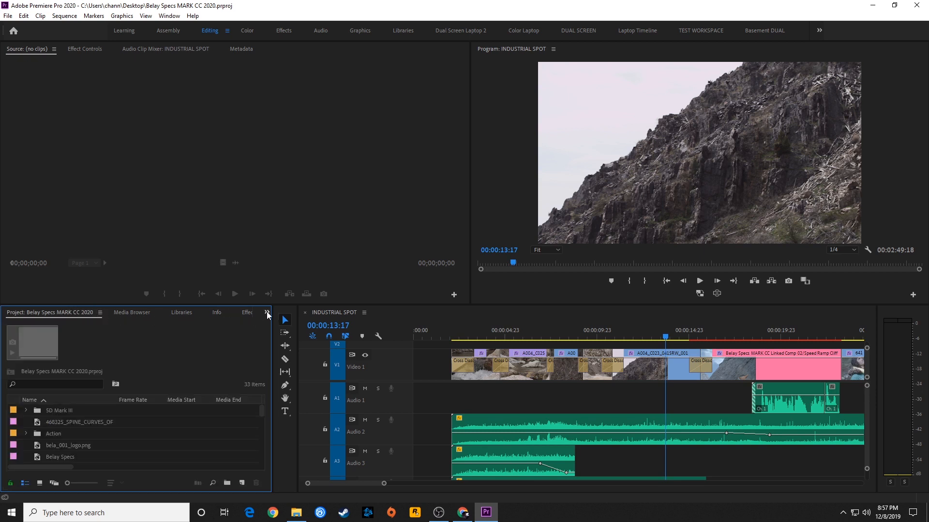
Step: Bring up the History panel from the project group's overflow menu
click(267, 313)
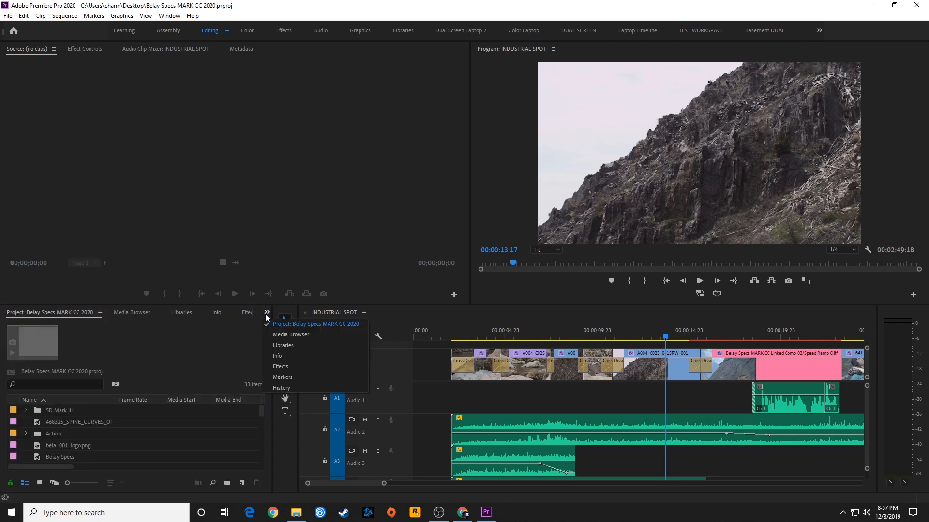
mouse_move(283, 345)
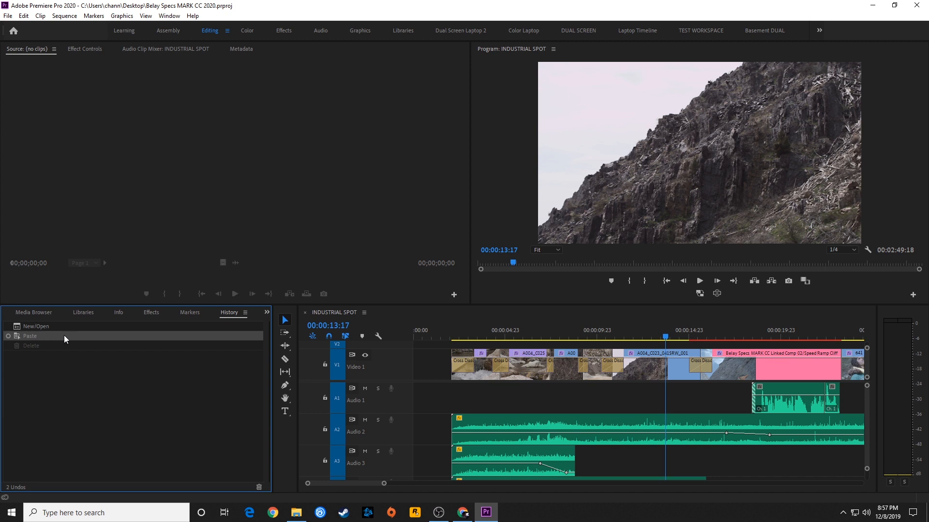
mouse_move(38, 349)
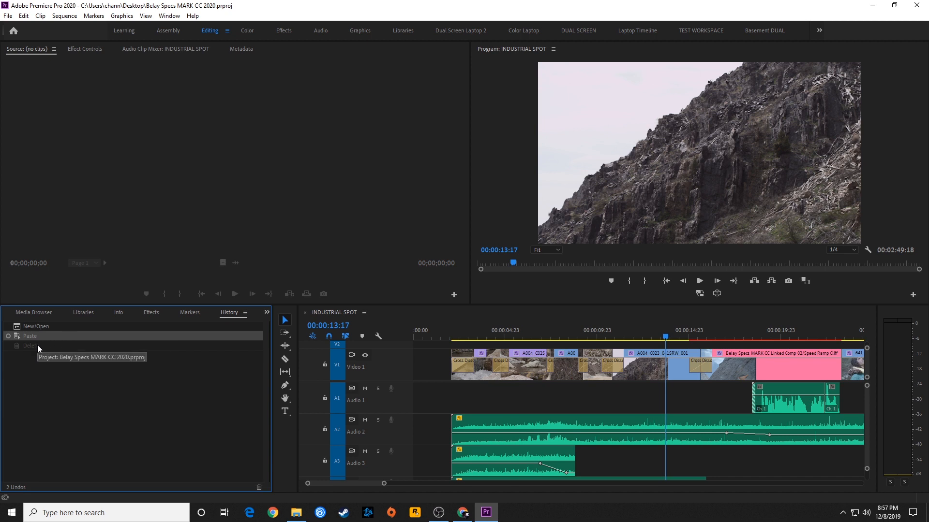
mouse_move(59, 358)
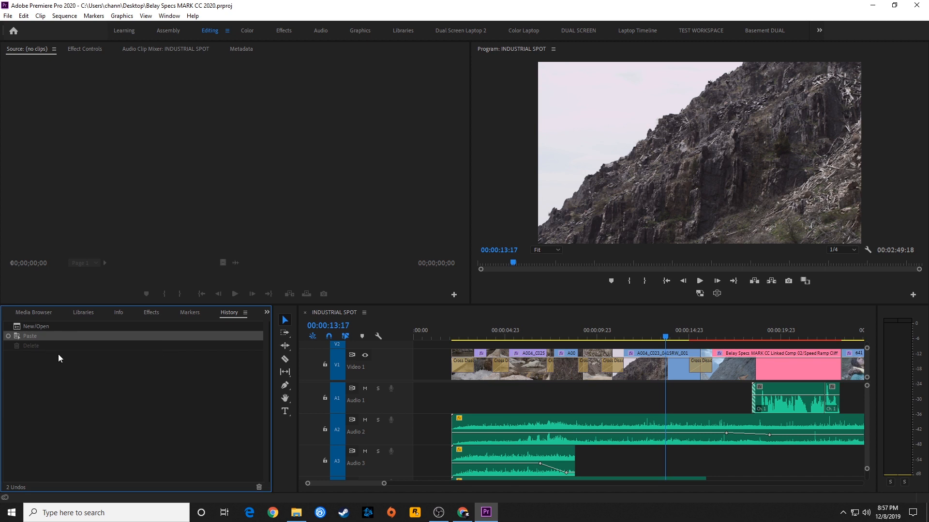
mouse_move(67, 349)
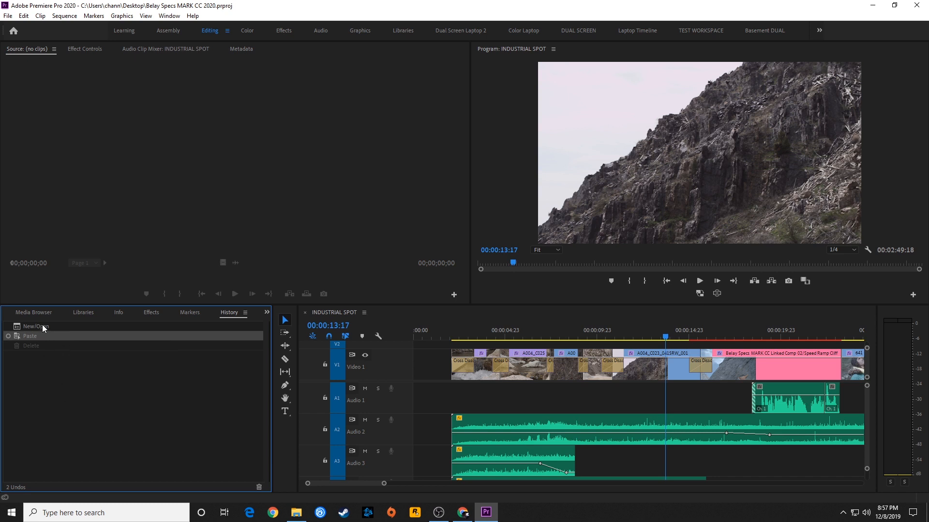
mouse_move(101, 349)
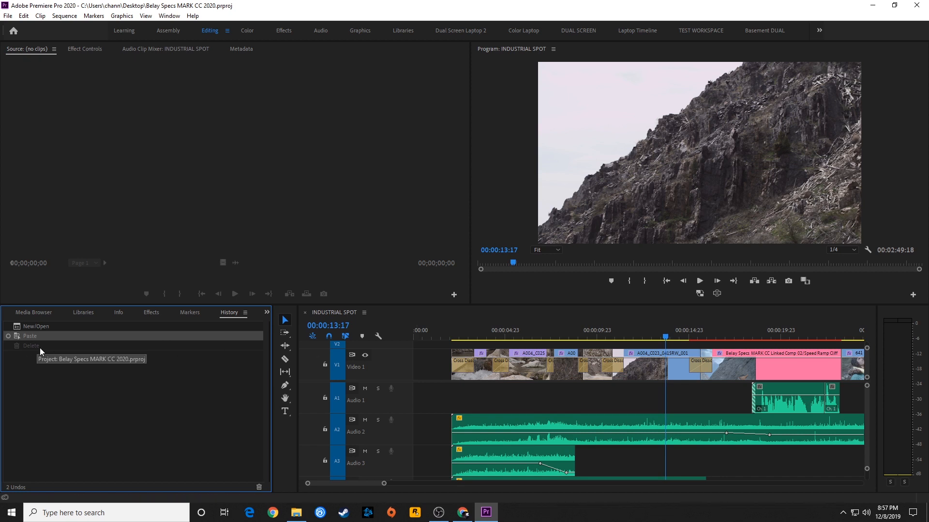
mouse_move(37, 347)
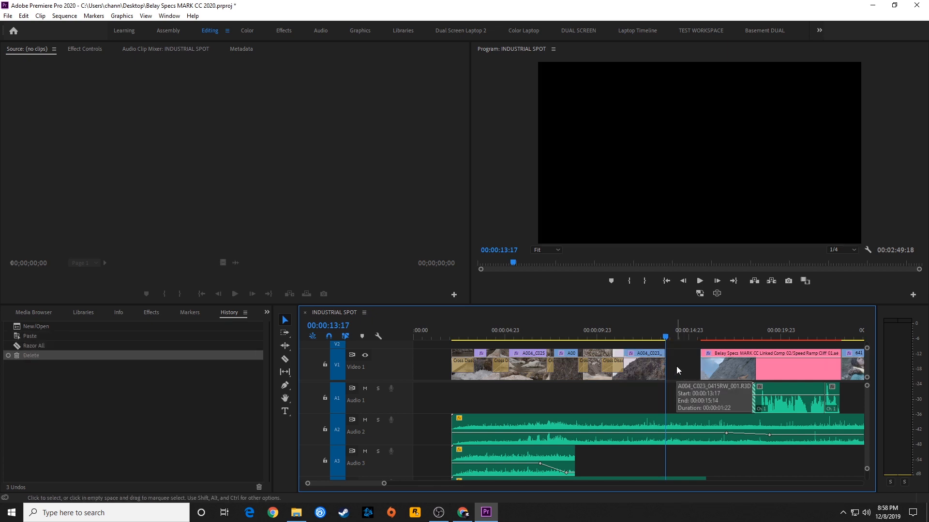
Step: Select clips on Video 1 of INDUSTRIAL SPOT to rearrange them
click(512, 330)
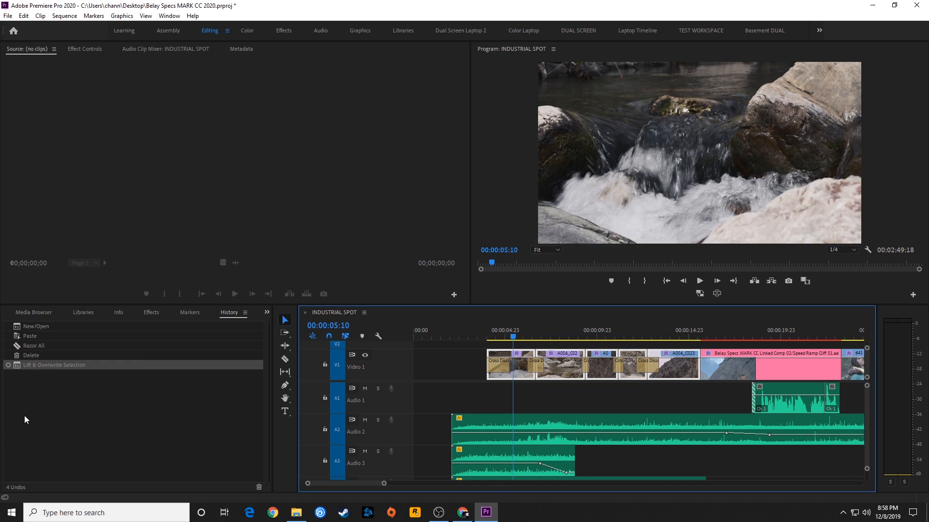
mouse_move(400, 382)
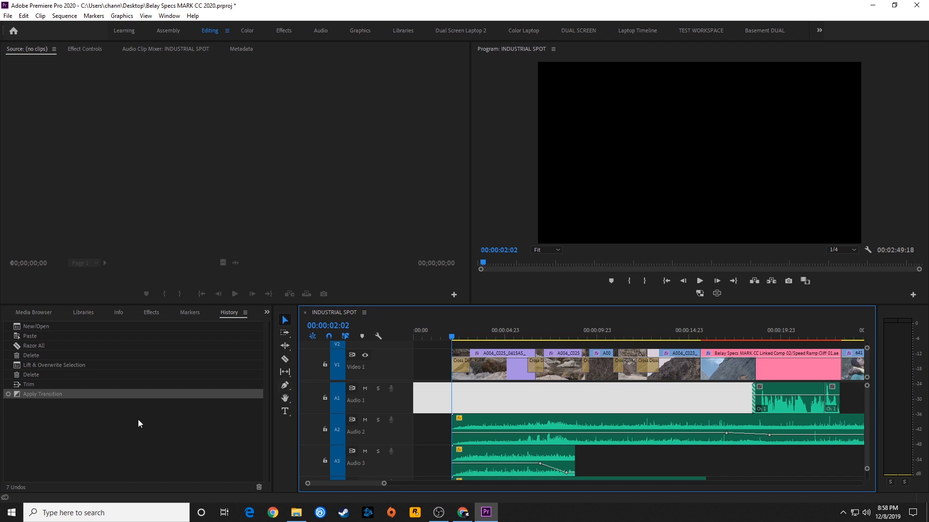
mouse_move(589, 322)
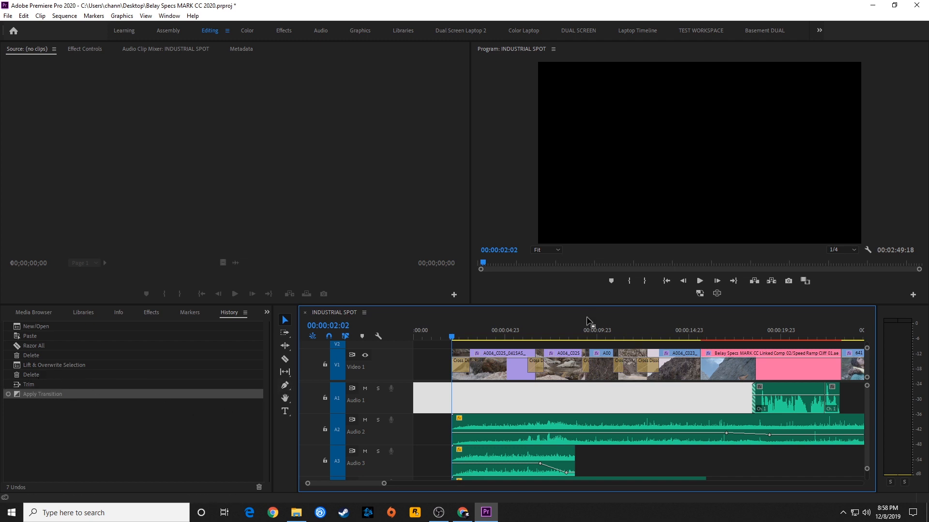
mouse_move(462, 364)
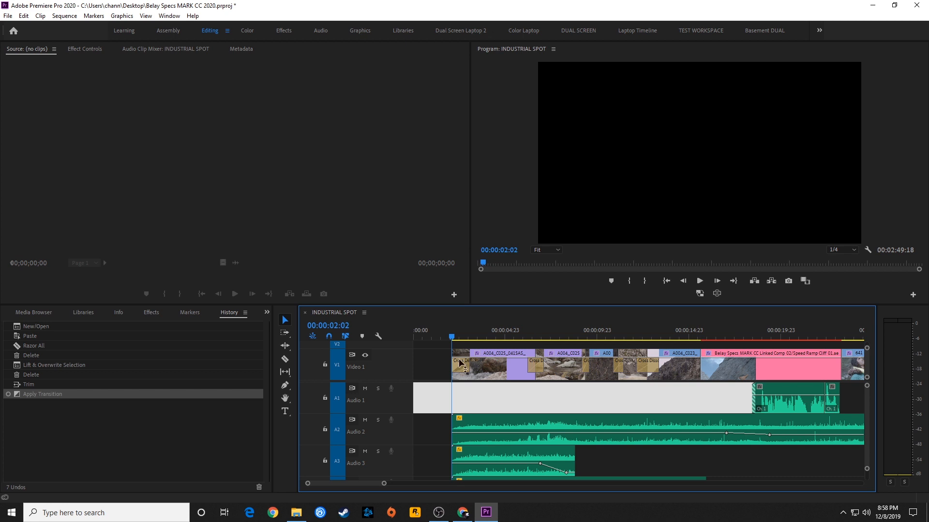
mouse_move(174, 390)
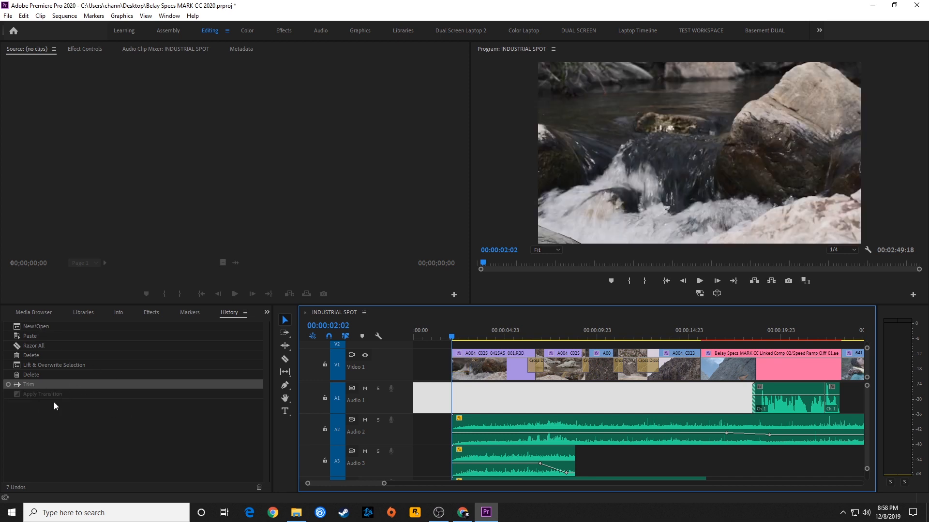
mouse_move(29, 384)
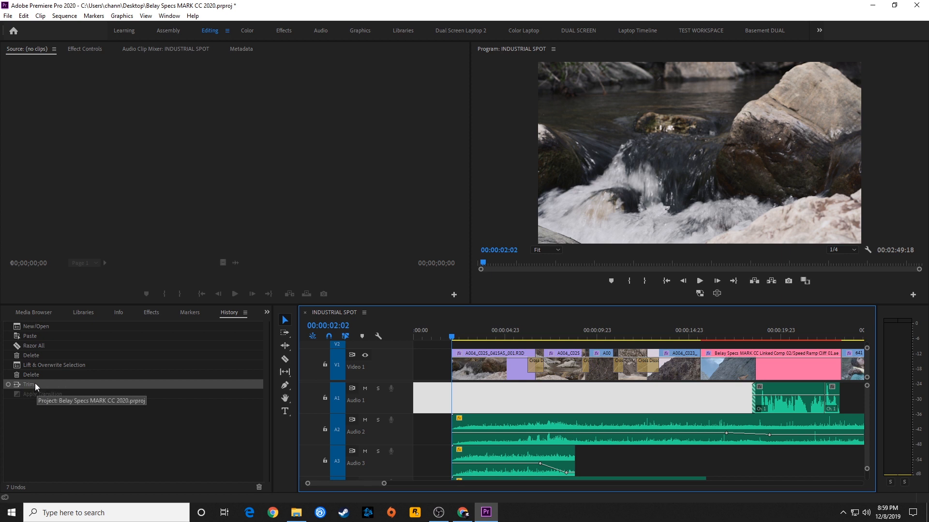
mouse_move(119, 372)
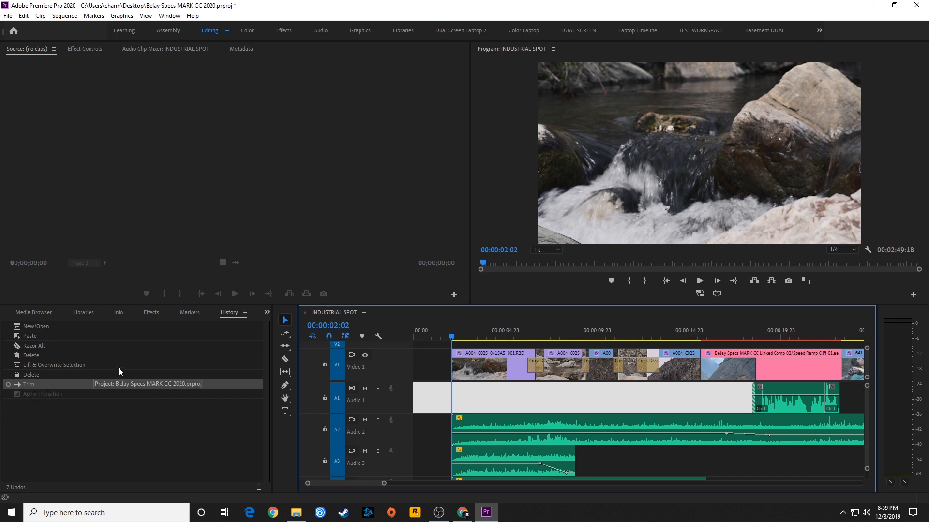
Step: Step back through History past trim, deletes and move to Razor All
click(31, 374)
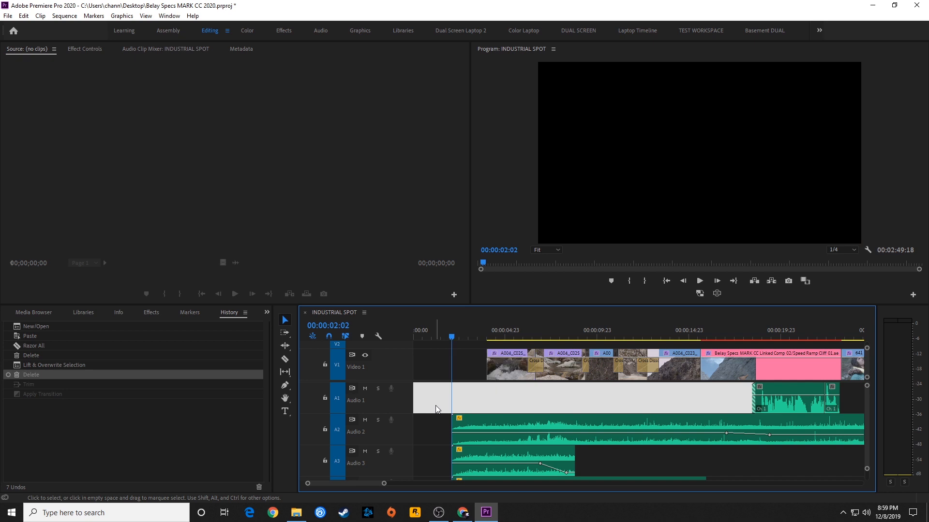
click(54, 365)
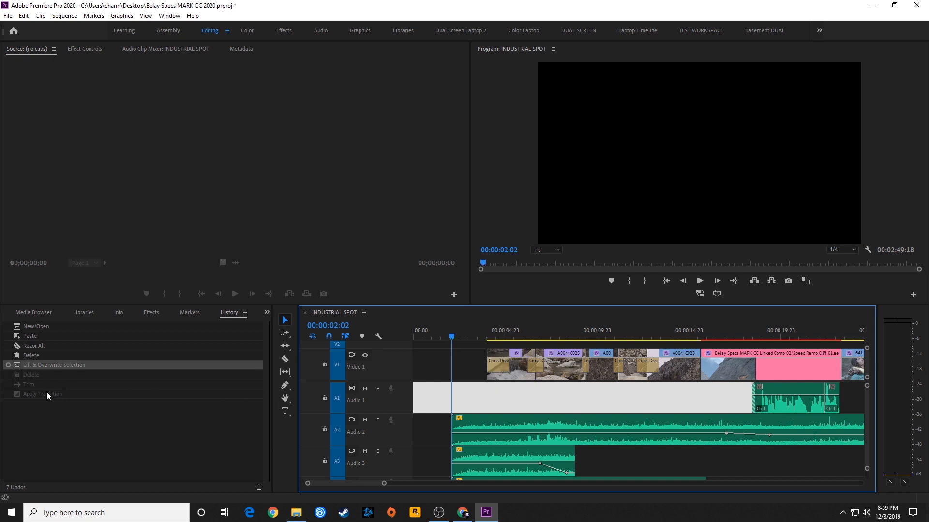
mouse_move(92, 393)
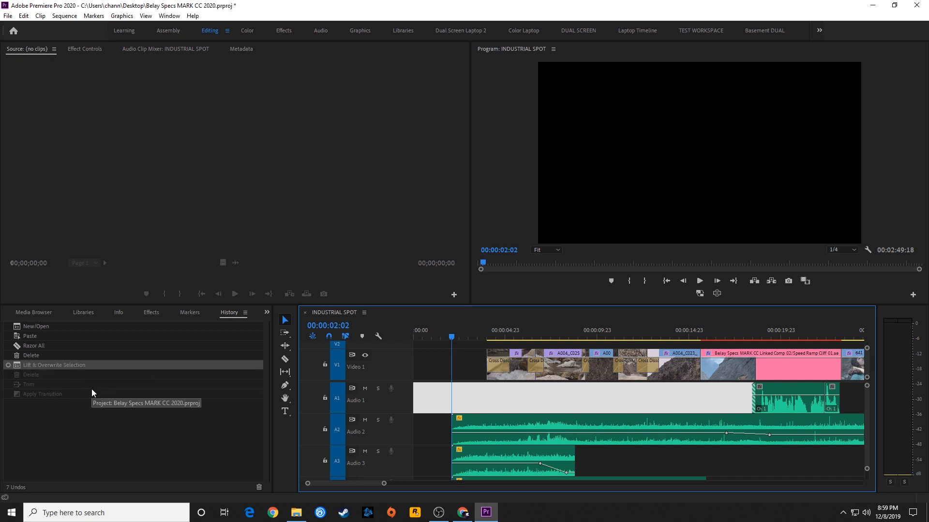
click(31, 355)
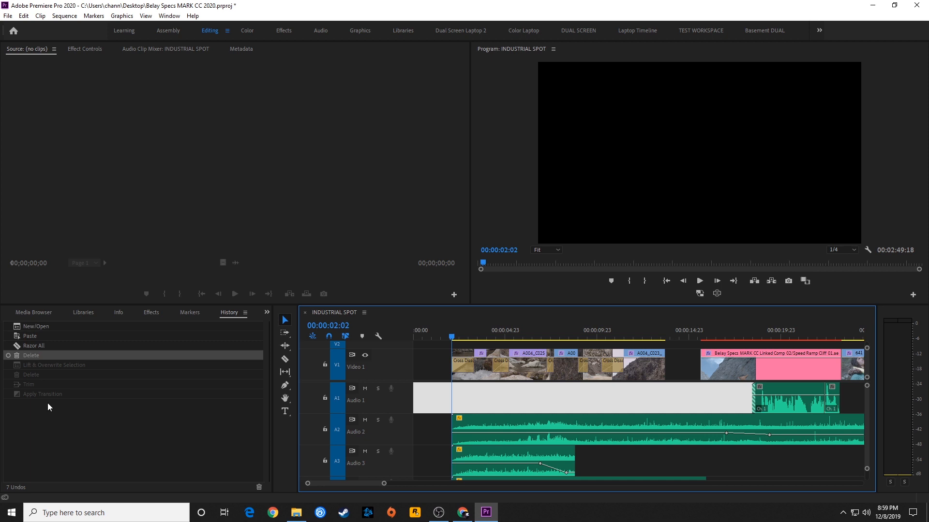
click(34, 346)
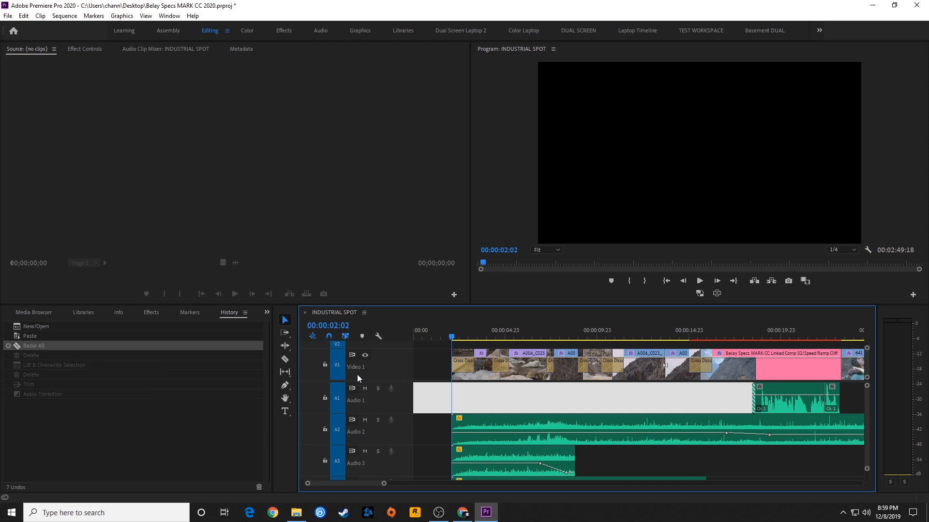
mouse_move(34, 362)
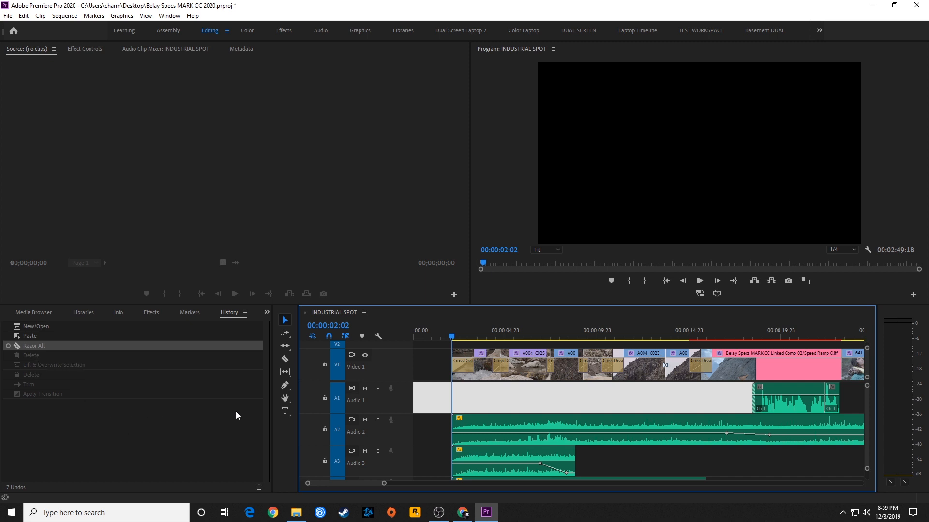
mouse_move(157, 406)
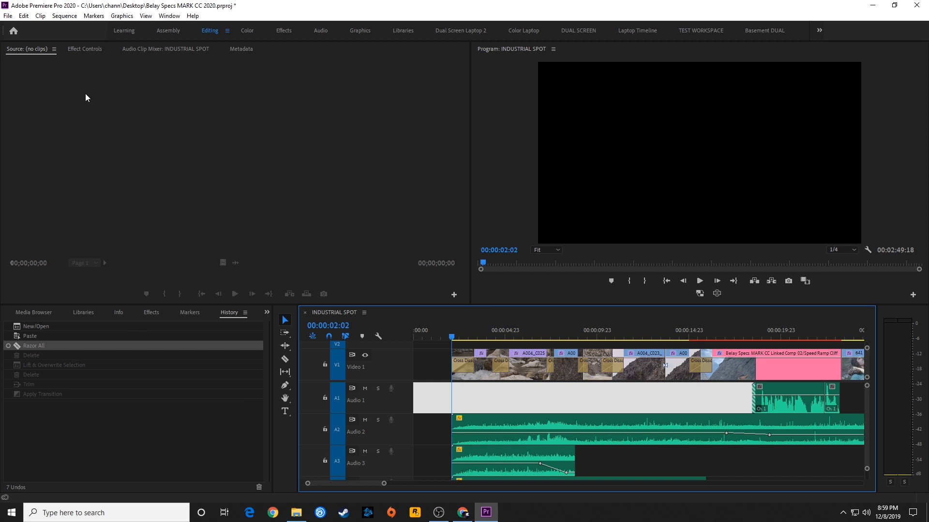
mouse_move(82, 118)
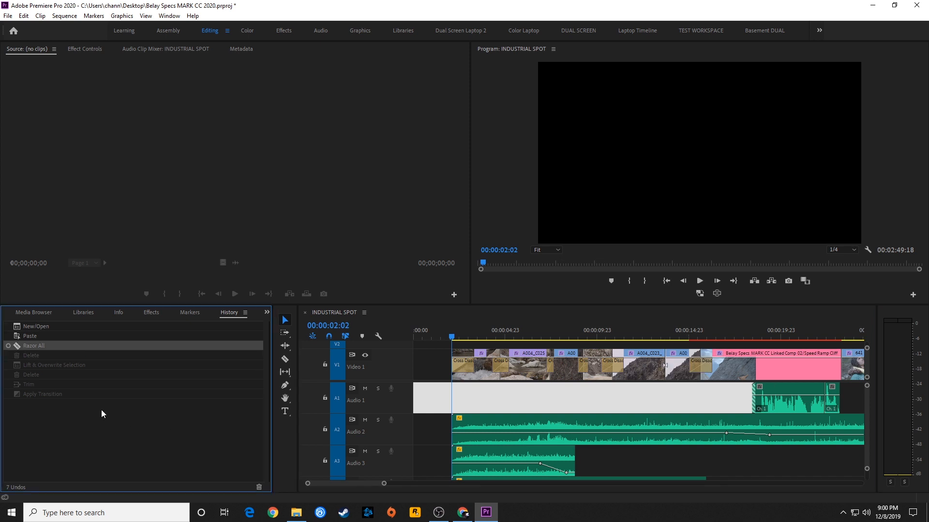
mouse_move(79, 396)
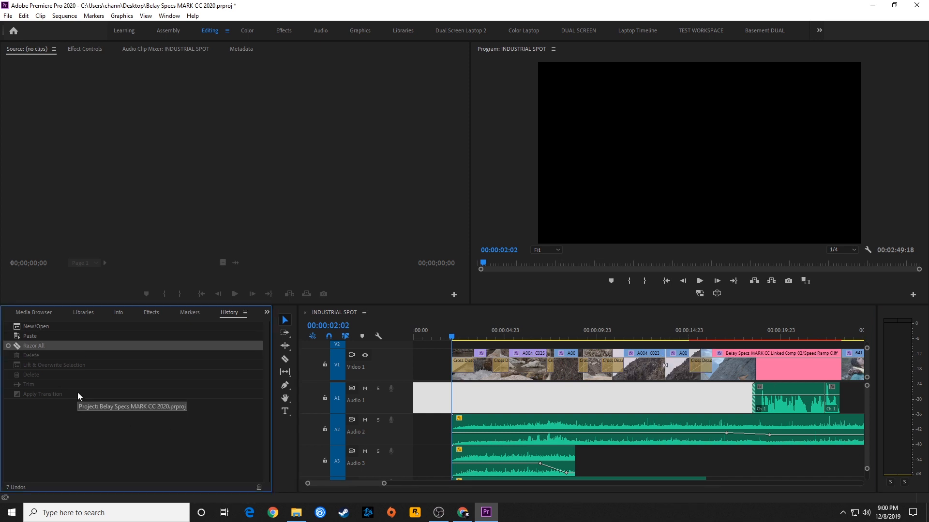
mouse_move(78, 395)
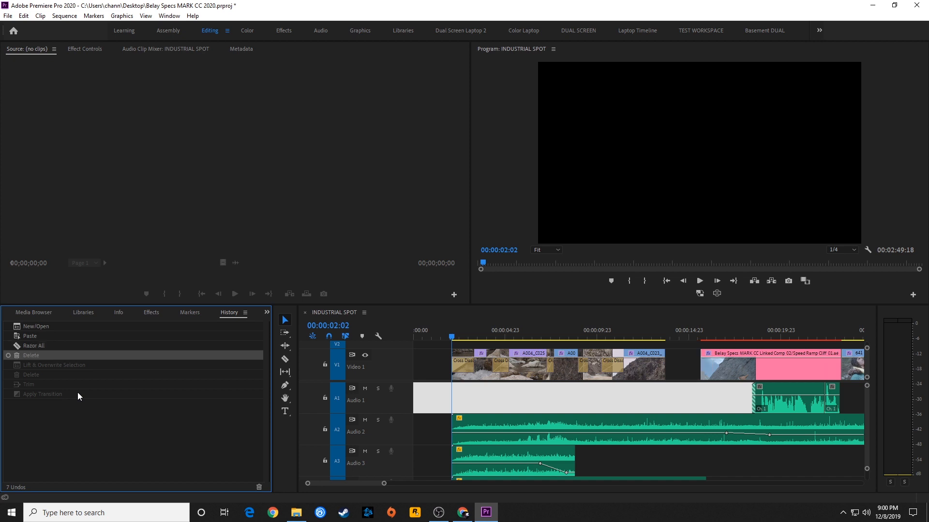
mouse_move(660, 364)
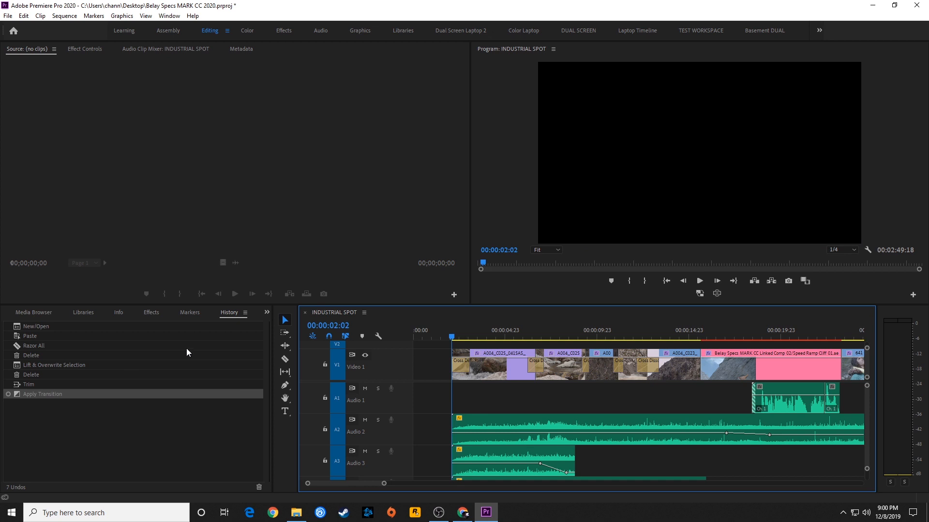
mouse_move(228, 387)
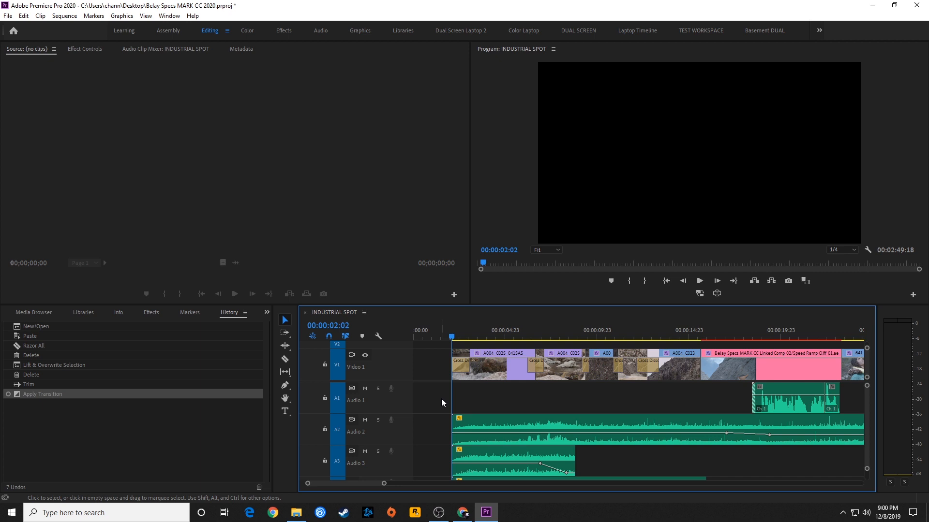
mouse_move(130, 390)
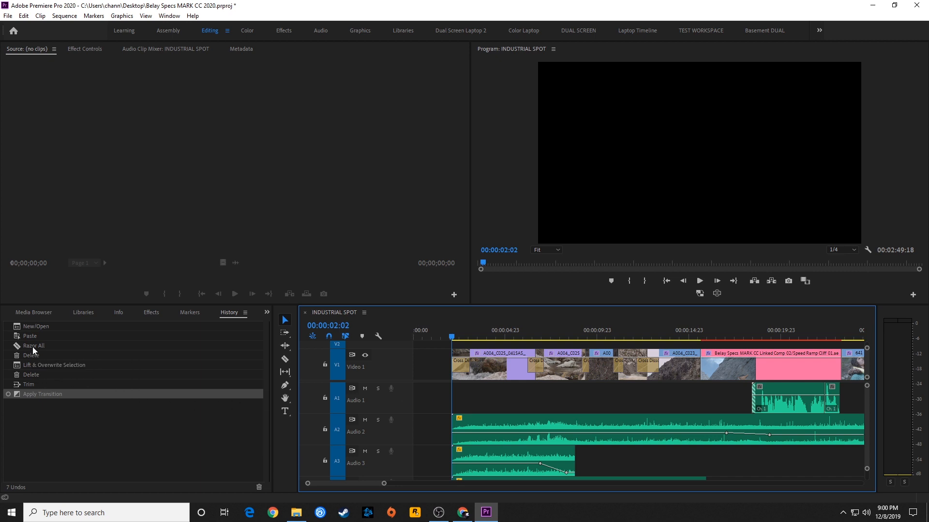
mouse_move(34, 350)
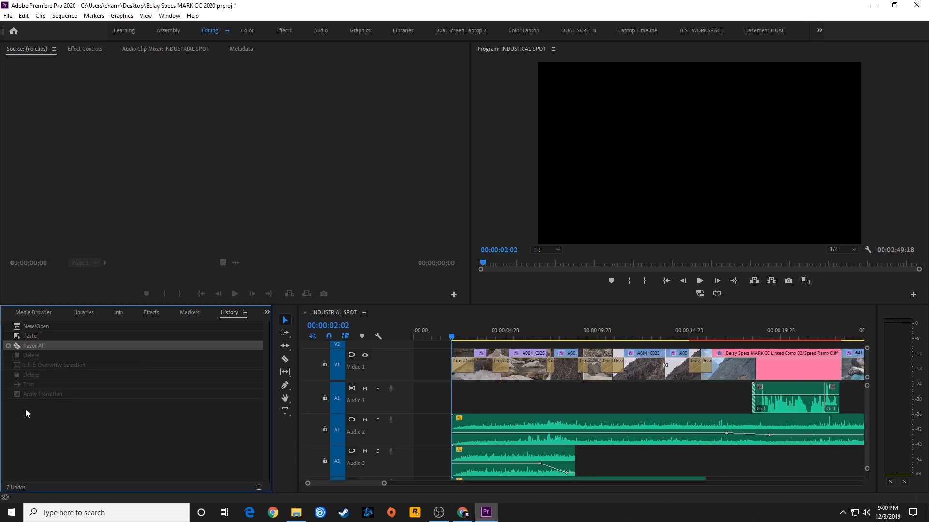
mouse_move(48, 356)
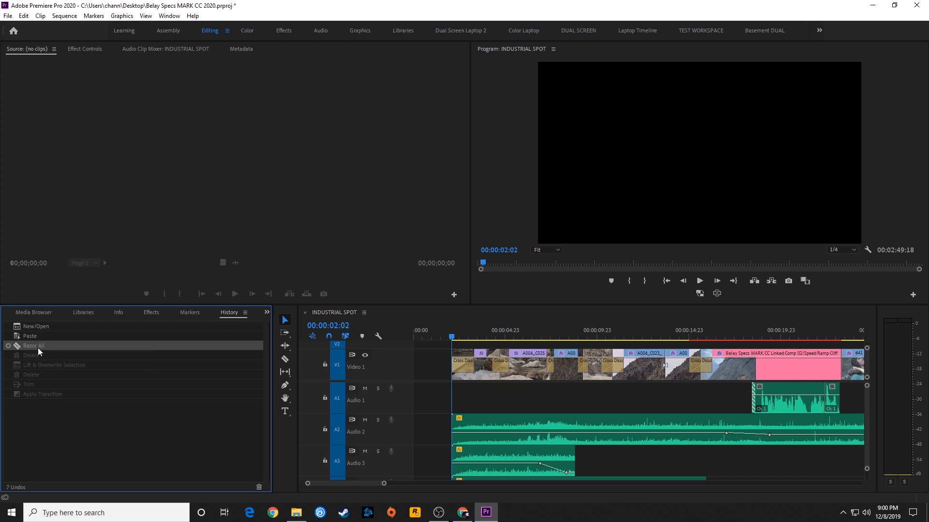
mouse_move(66, 435)
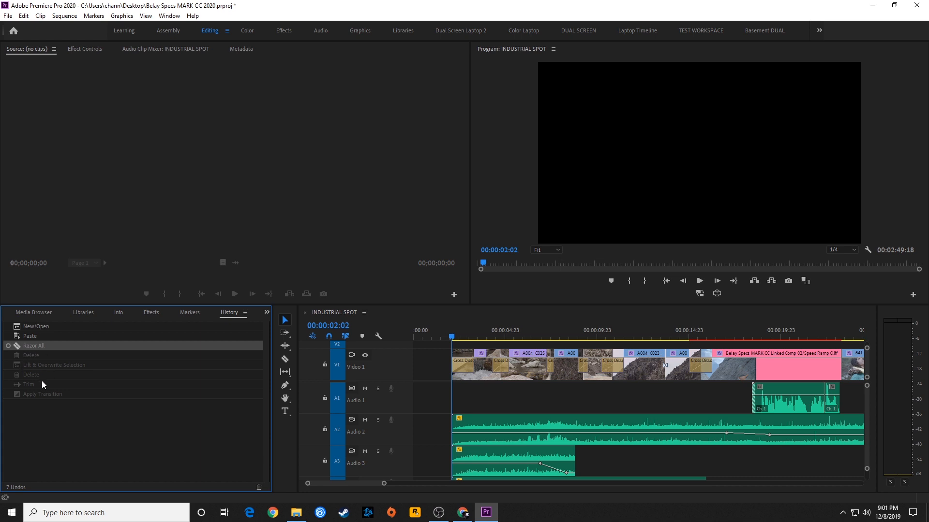
mouse_move(40, 396)
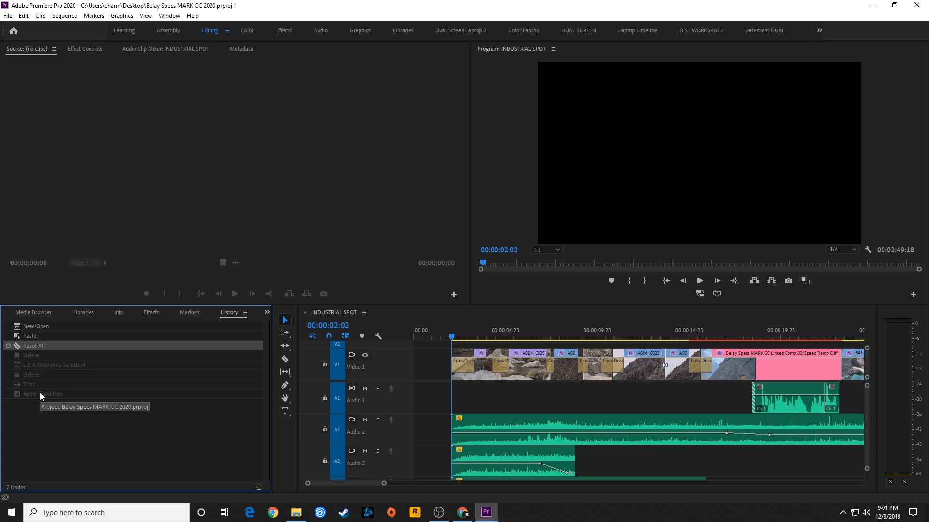
Step: Jump forward in History to Apply Transition, restoring every later edit
click(42, 394)
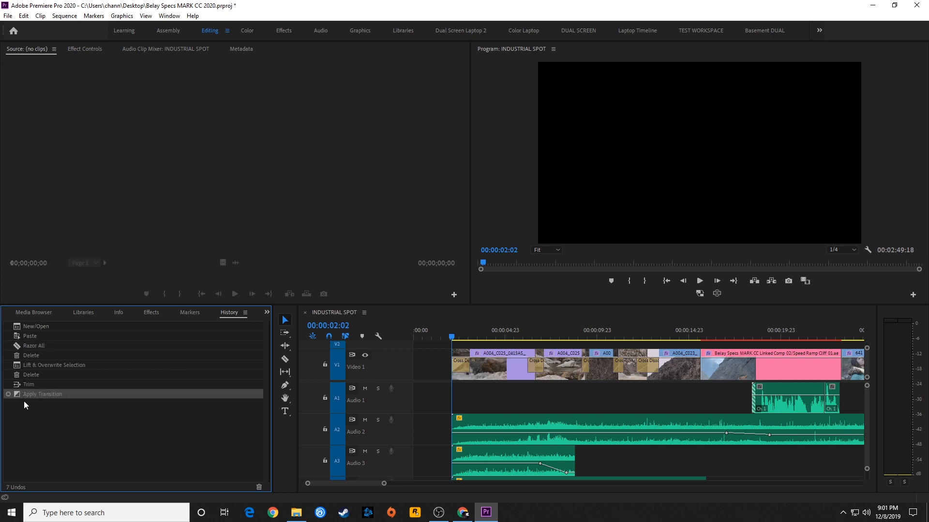
mouse_move(90, 385)
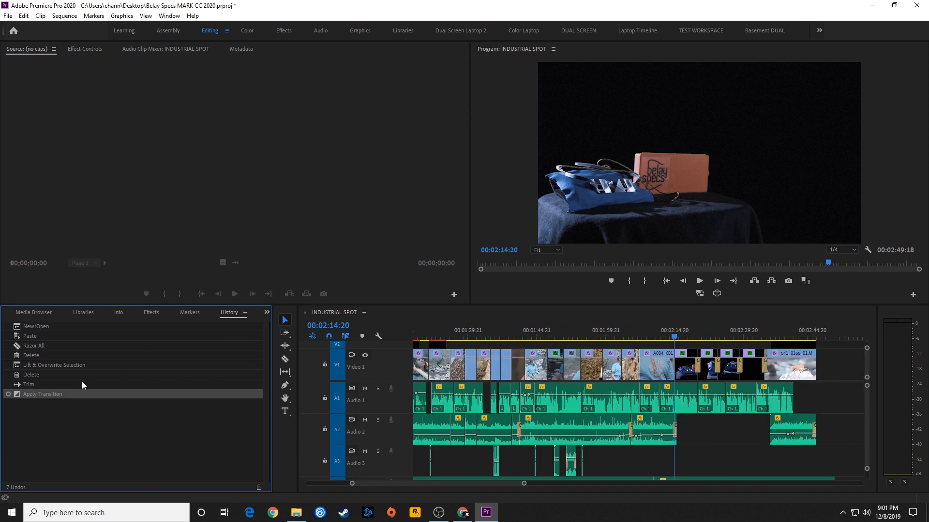
mouse_move(53, 377)
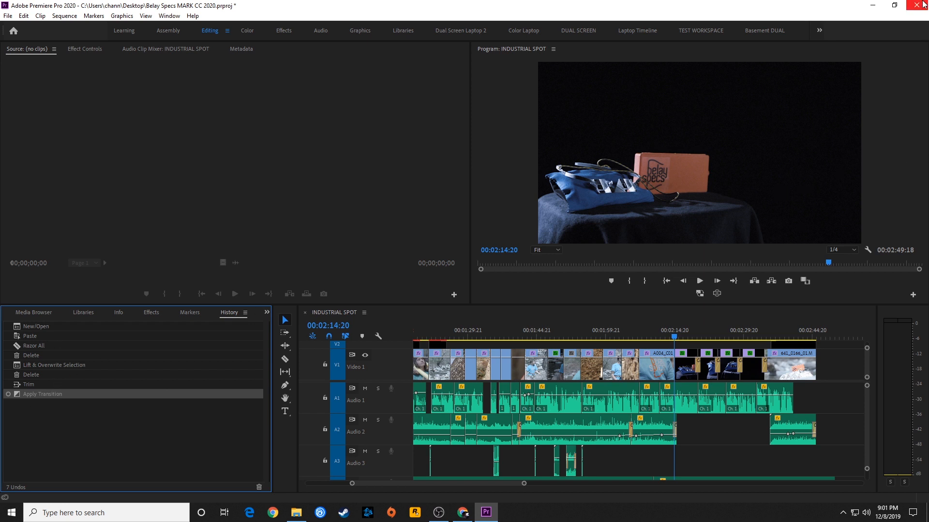
Step: Close Premiere Pro, saving changes to the project
click(922, 5)
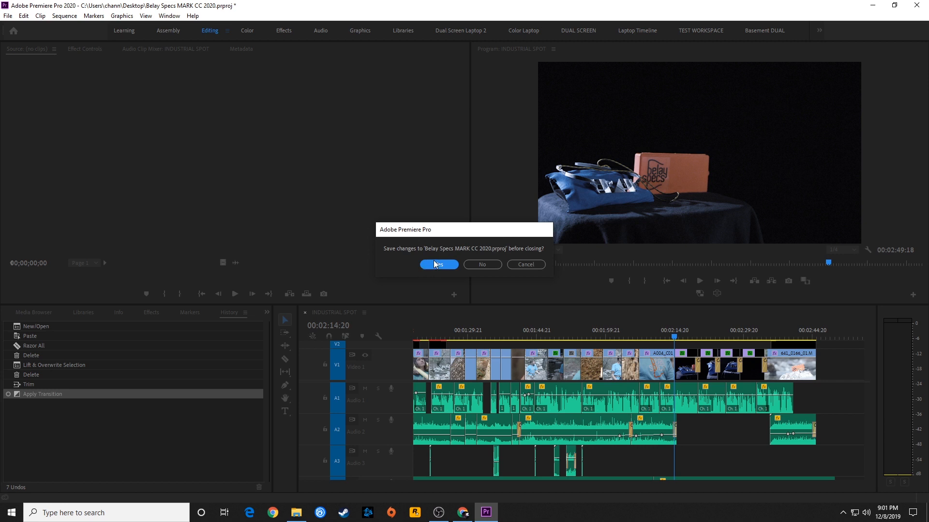
click(438, 264)
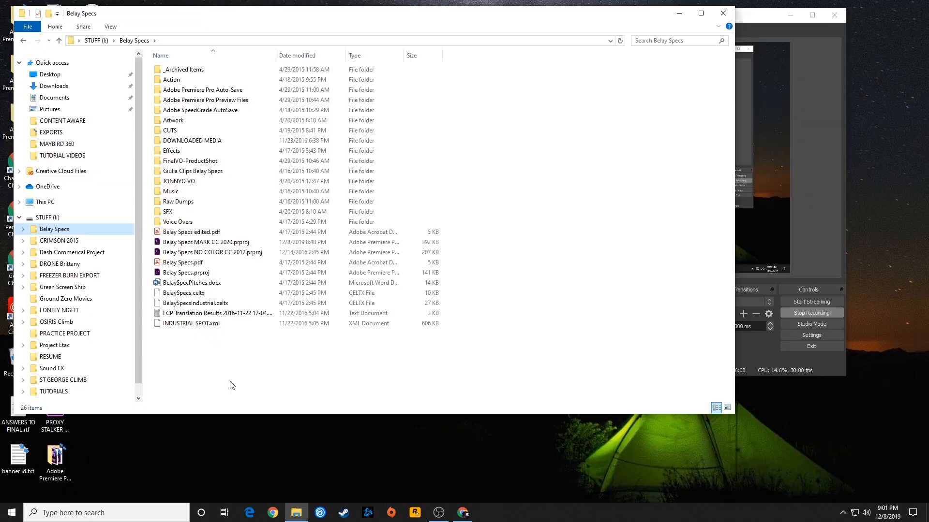
Step: Launch Belay Specs MARK CC 2020.prproj from the Belay Specs folder
click(205, 242)
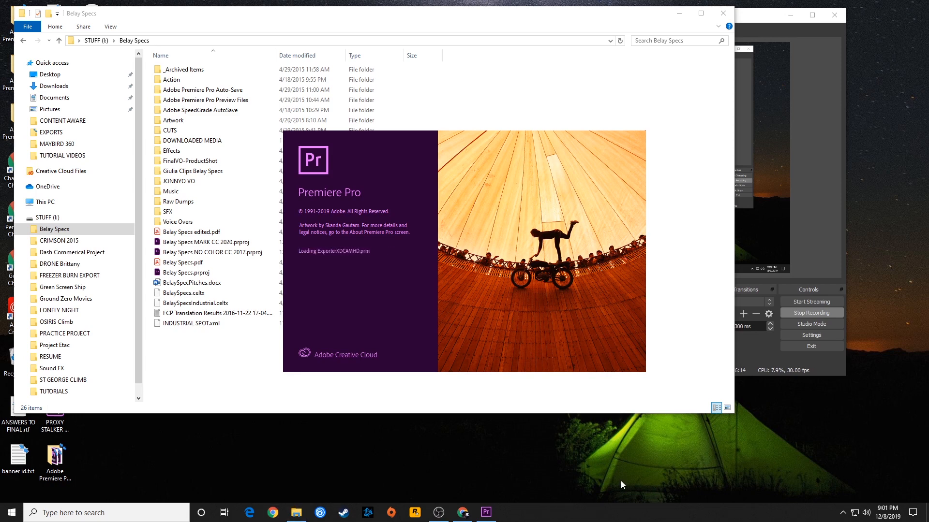
double_click(213, 242)
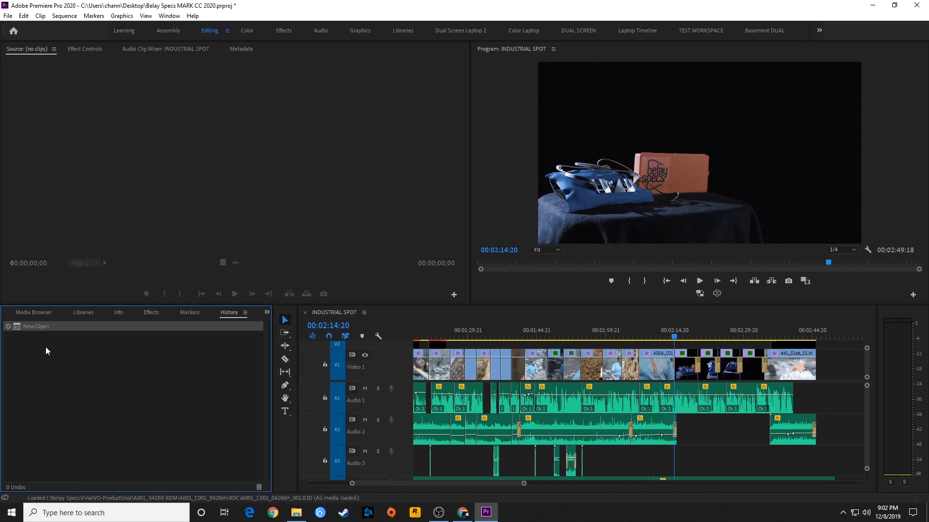
mouse_move(36, 425)
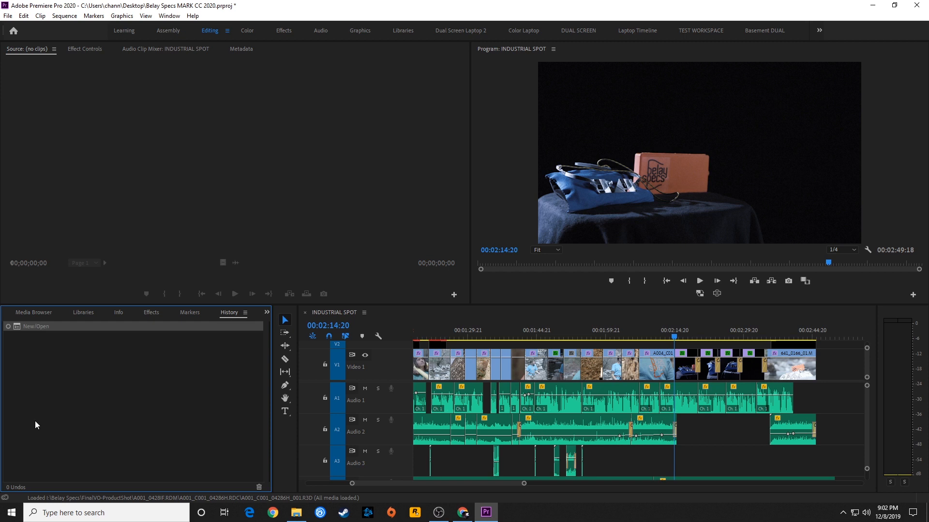
mouse_move(59, 409)
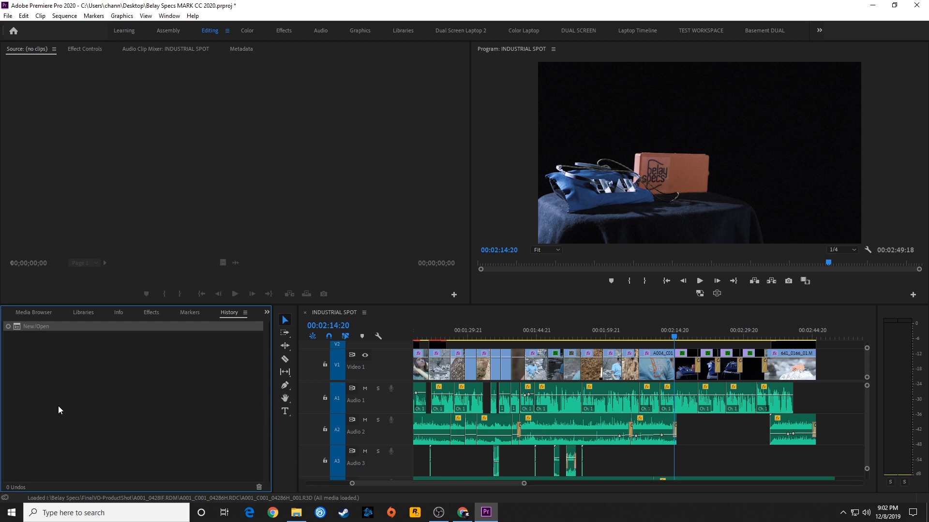
mouse_move(107, 449)
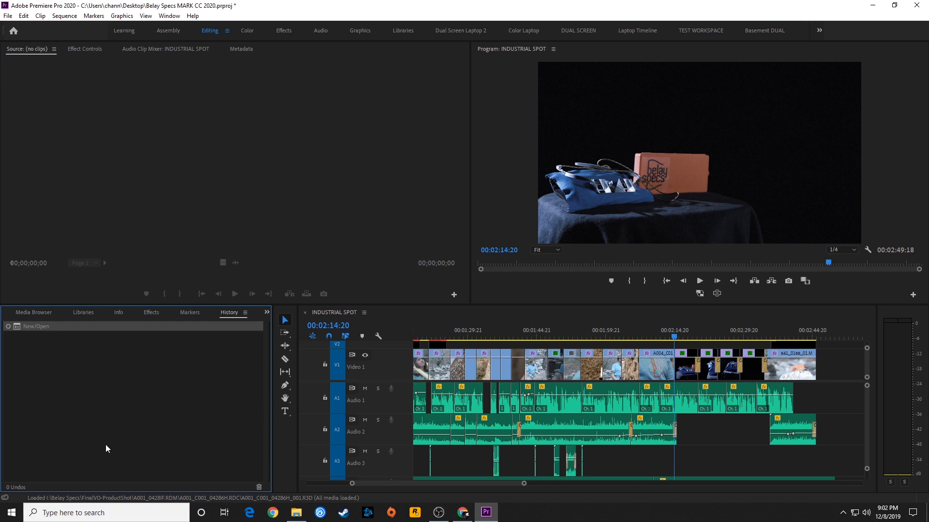
mouse_move(765, 168)
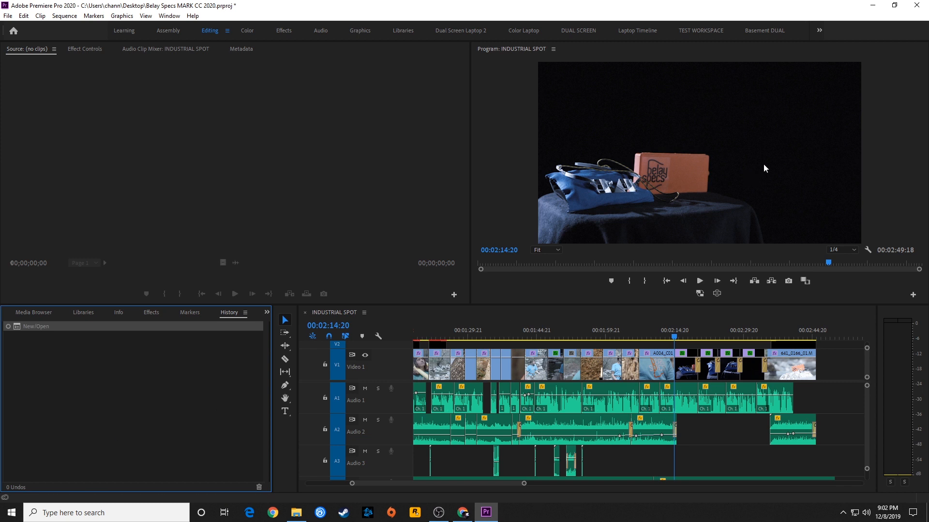
mouse_move(52, 392)
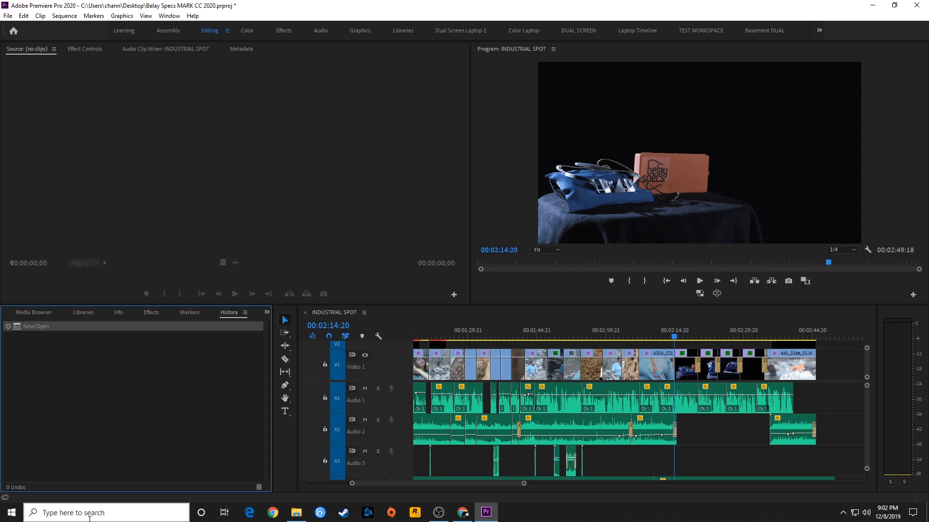
mouse_move(89, 513)
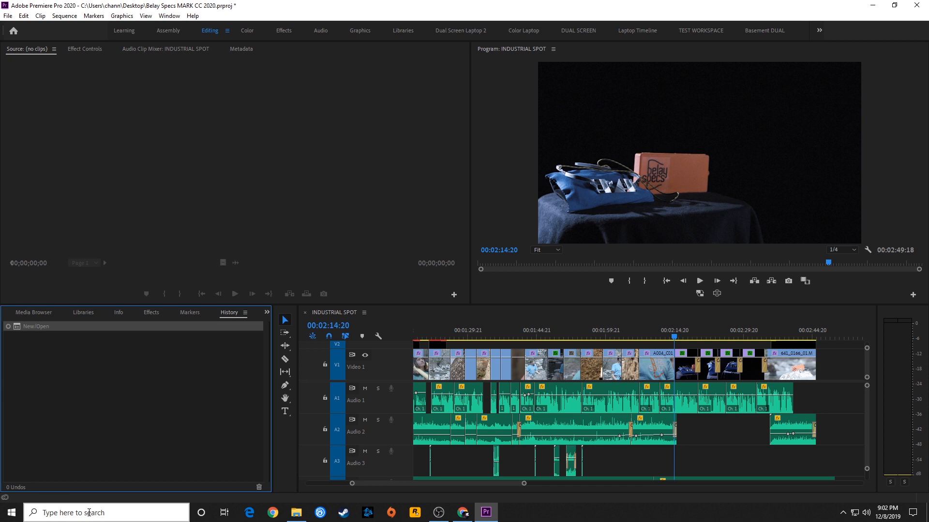
mouse_move(64, 365)
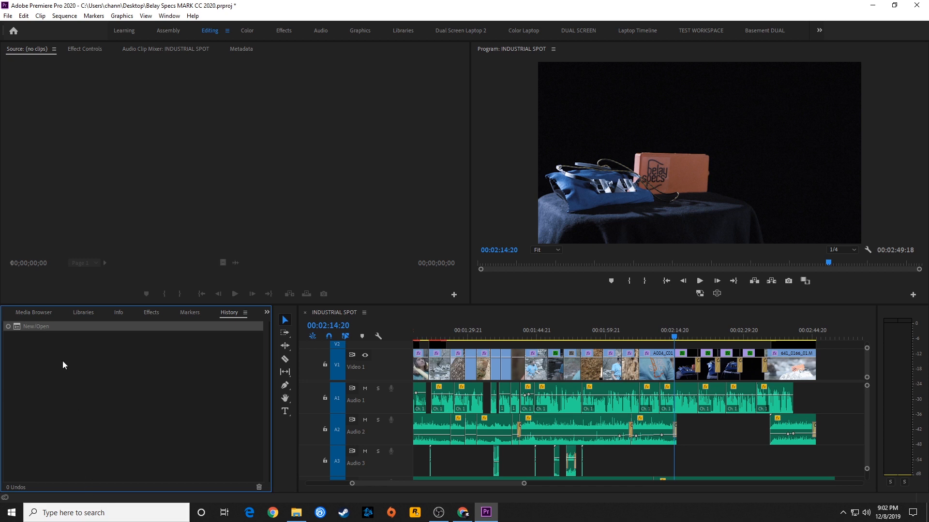
mouse_move(221, 385)
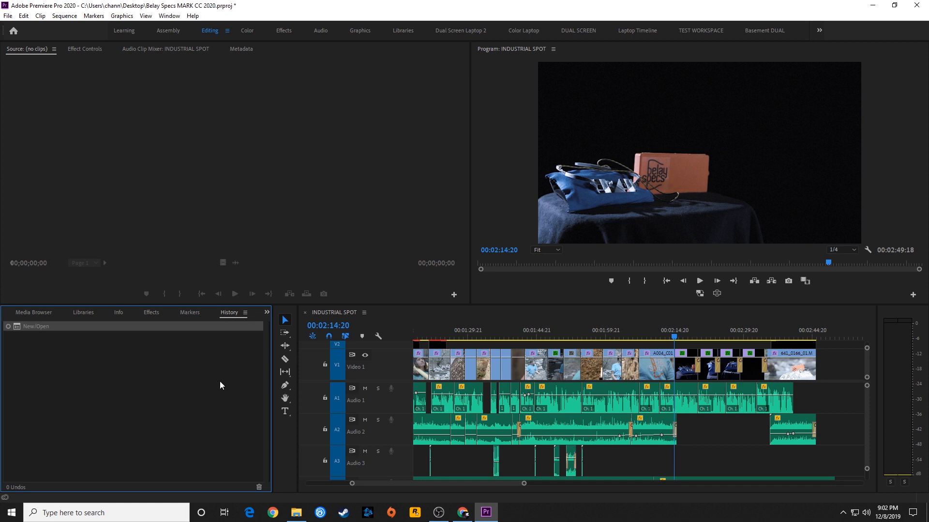
mouse_move(77, 319)
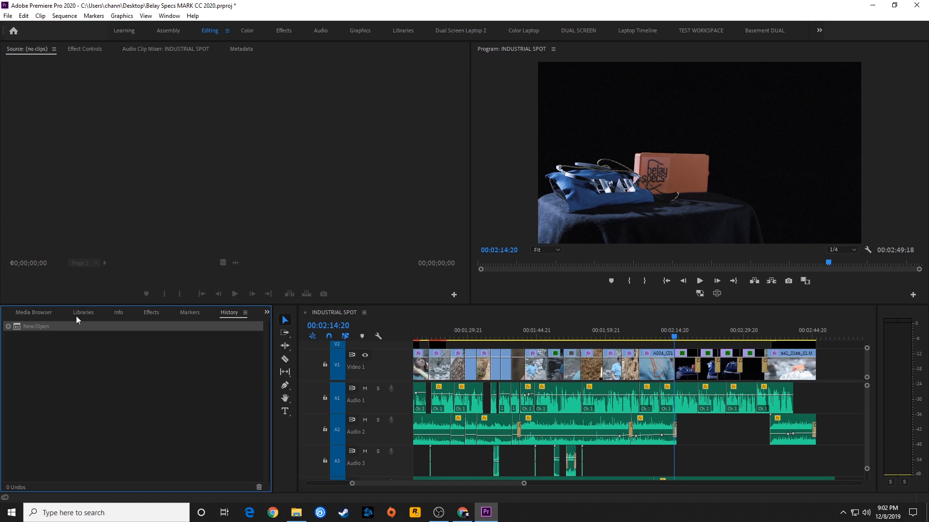
mouse_move(28, 155)
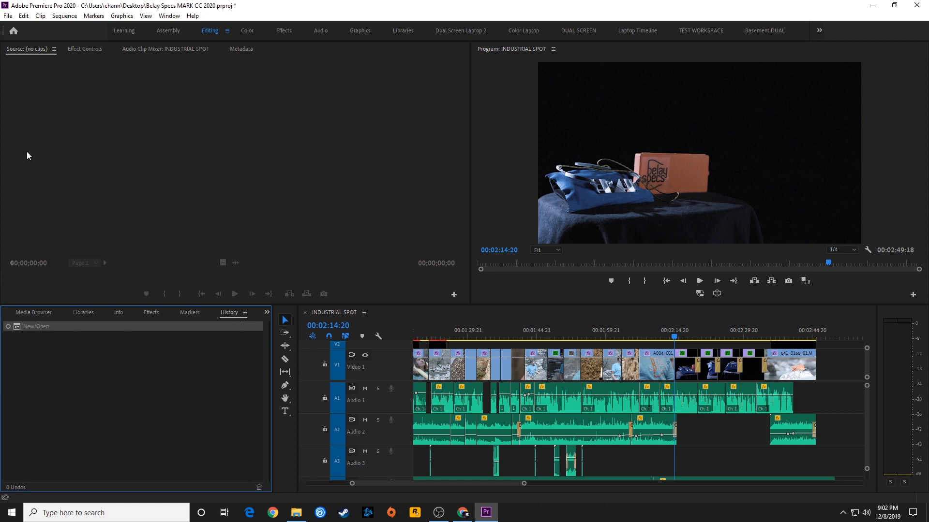
mouse_move(27, 190)
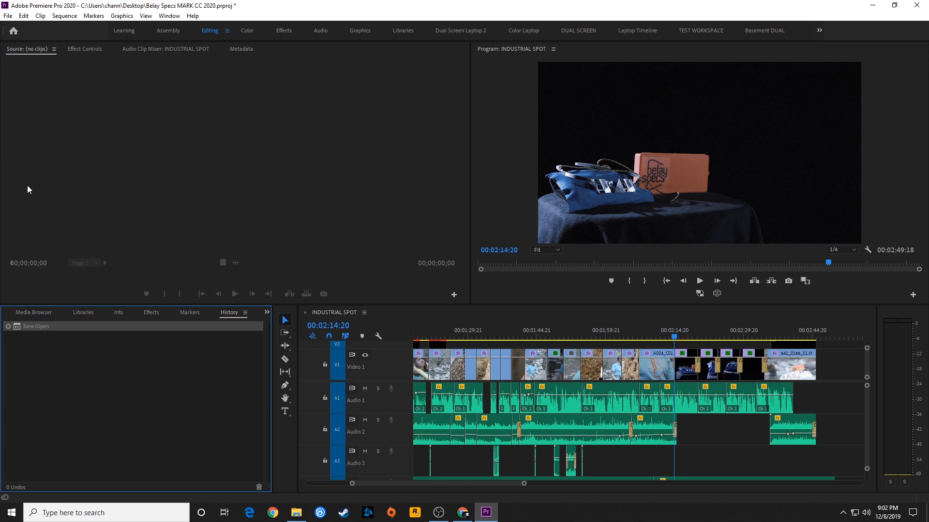
mouse_move(7, 208)
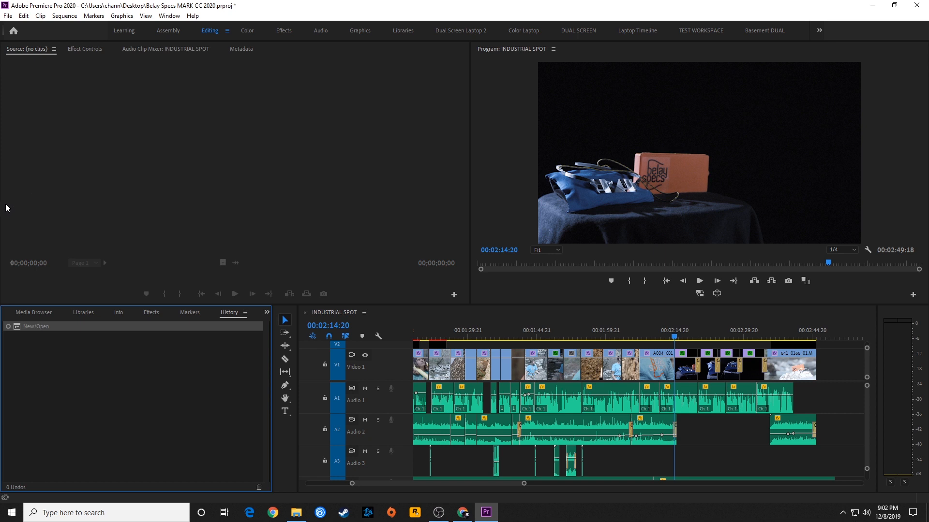